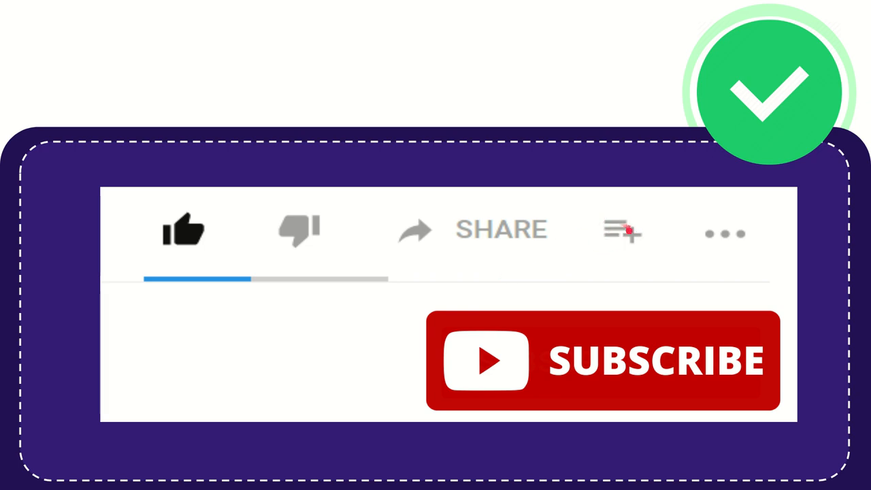
{"action": "left_click", "coordinate": [621, 231]}
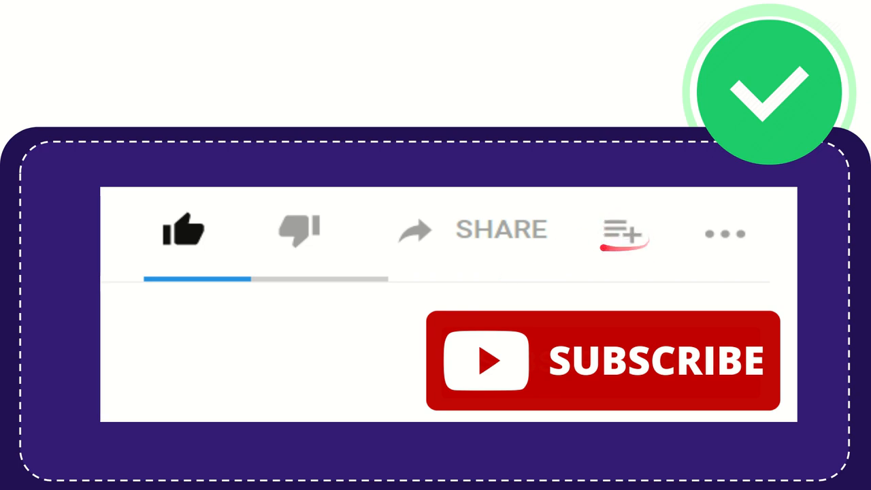